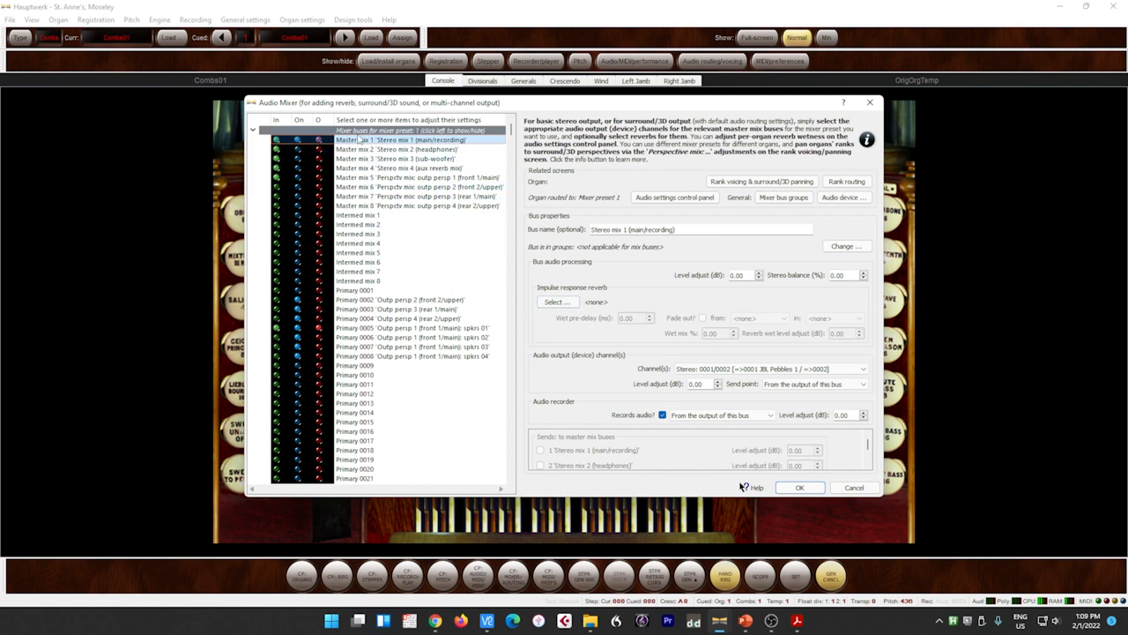
{"action": "left_click", "coordinate": [397, 308]}
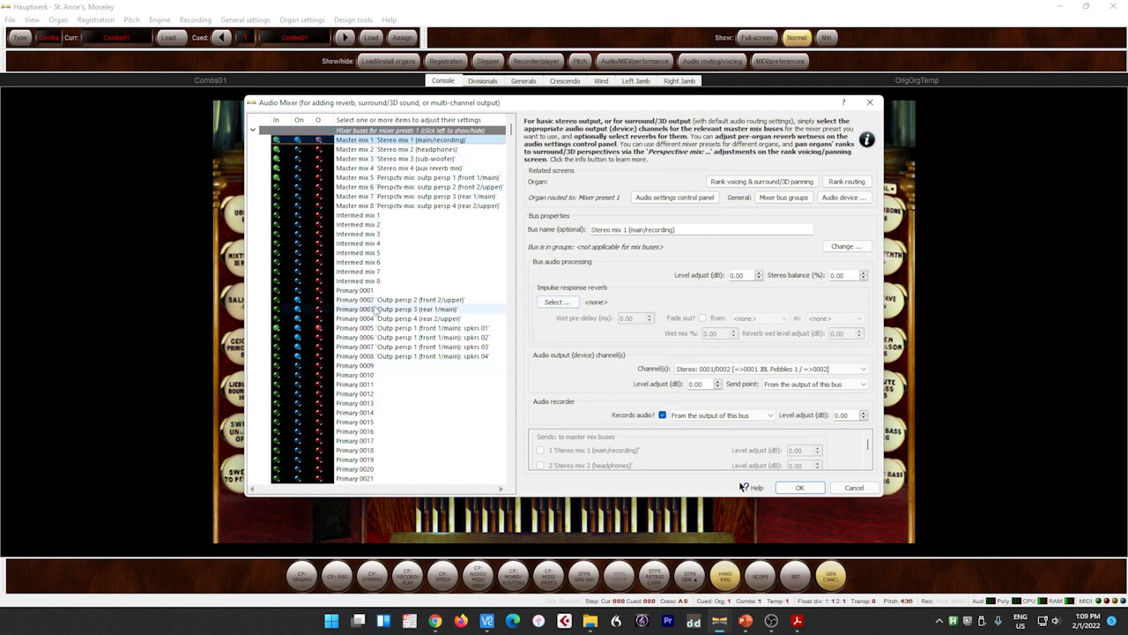
{"action": "left_click", "coordinate": [396, 327]}
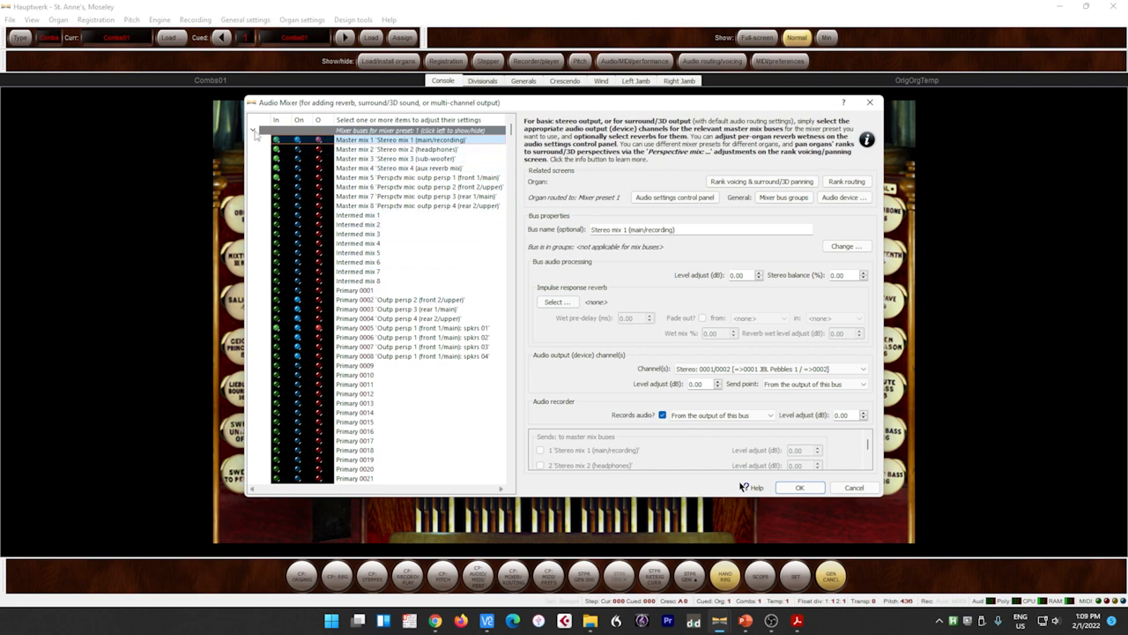
{"action": "scroll", "scroll_direction": "down", "scroll_amount": 3}
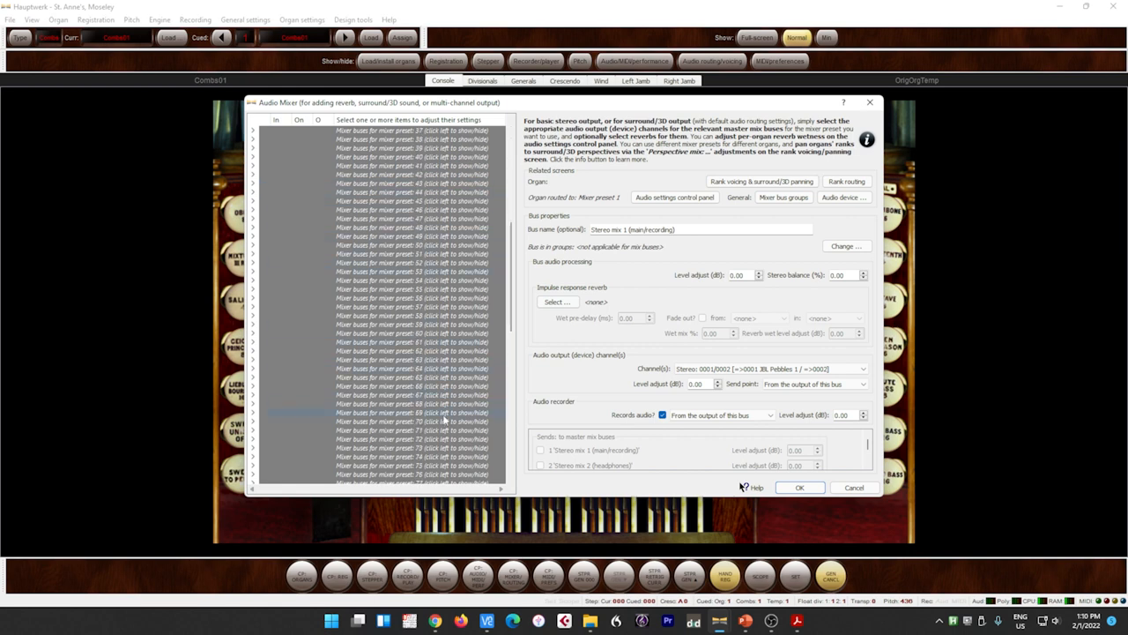
{"action": "scroll", "scroll_direction": "up", "scroll_amount": 3}
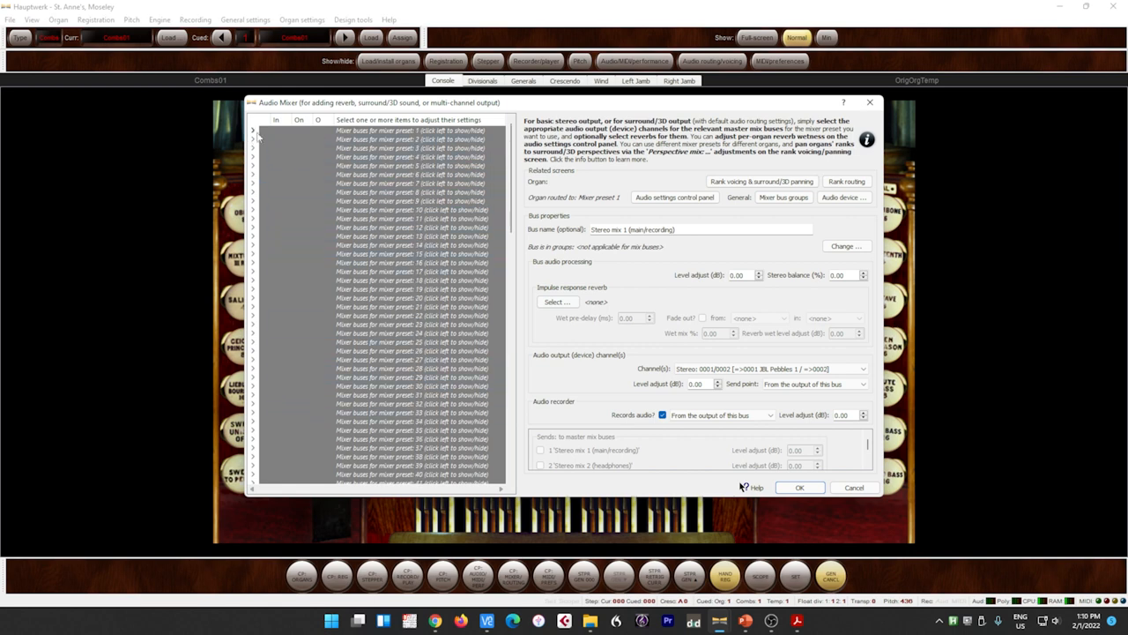
{"action": "left_click", "coordinate": [254, 131]}
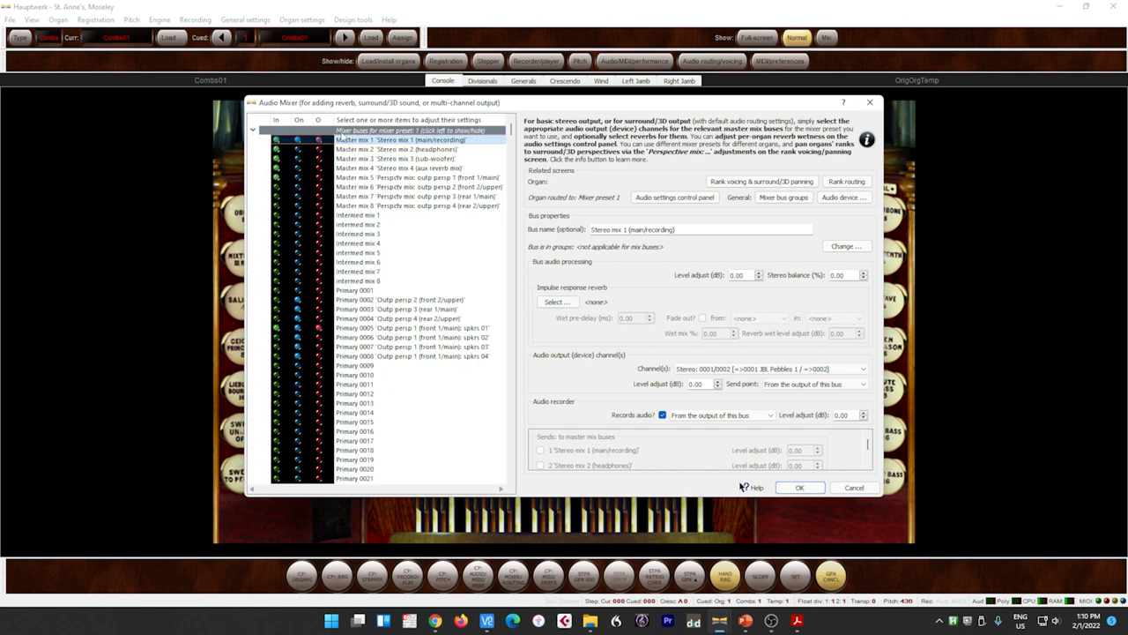